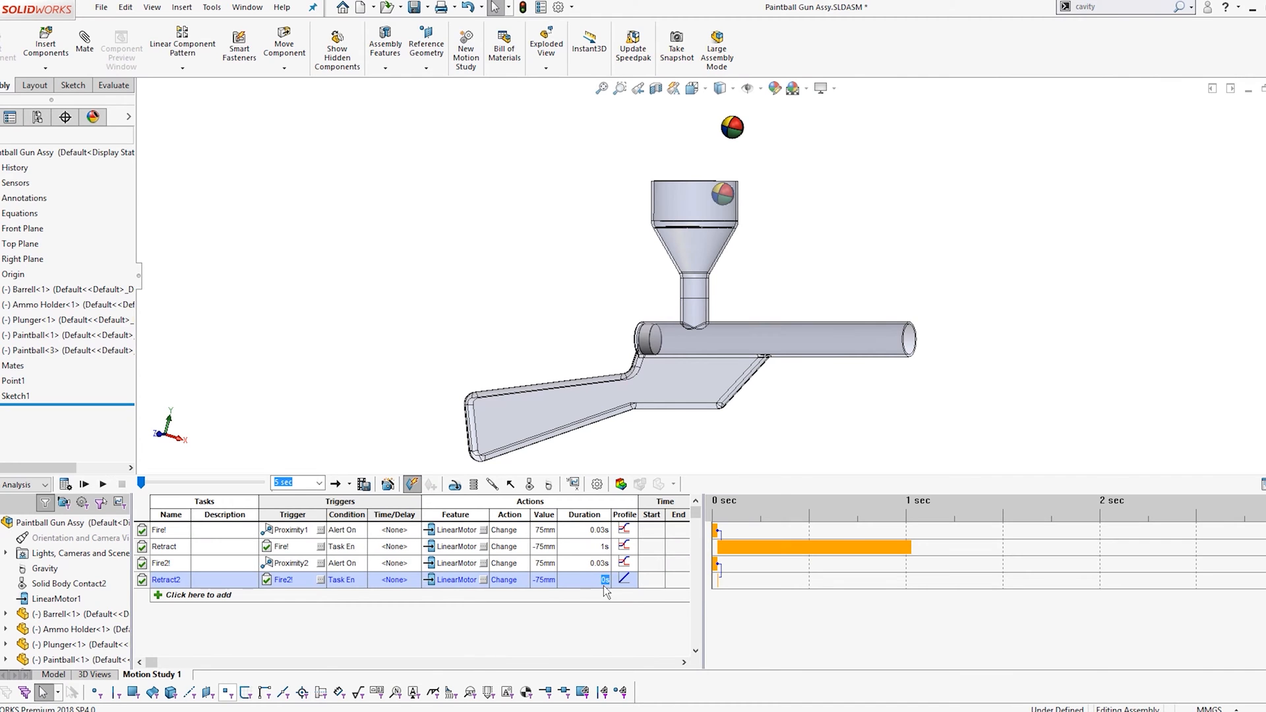
Calculate the event-based paintball gun motion study so all four sensor-triggered tasks get start and end times.
left_click(66, 483)
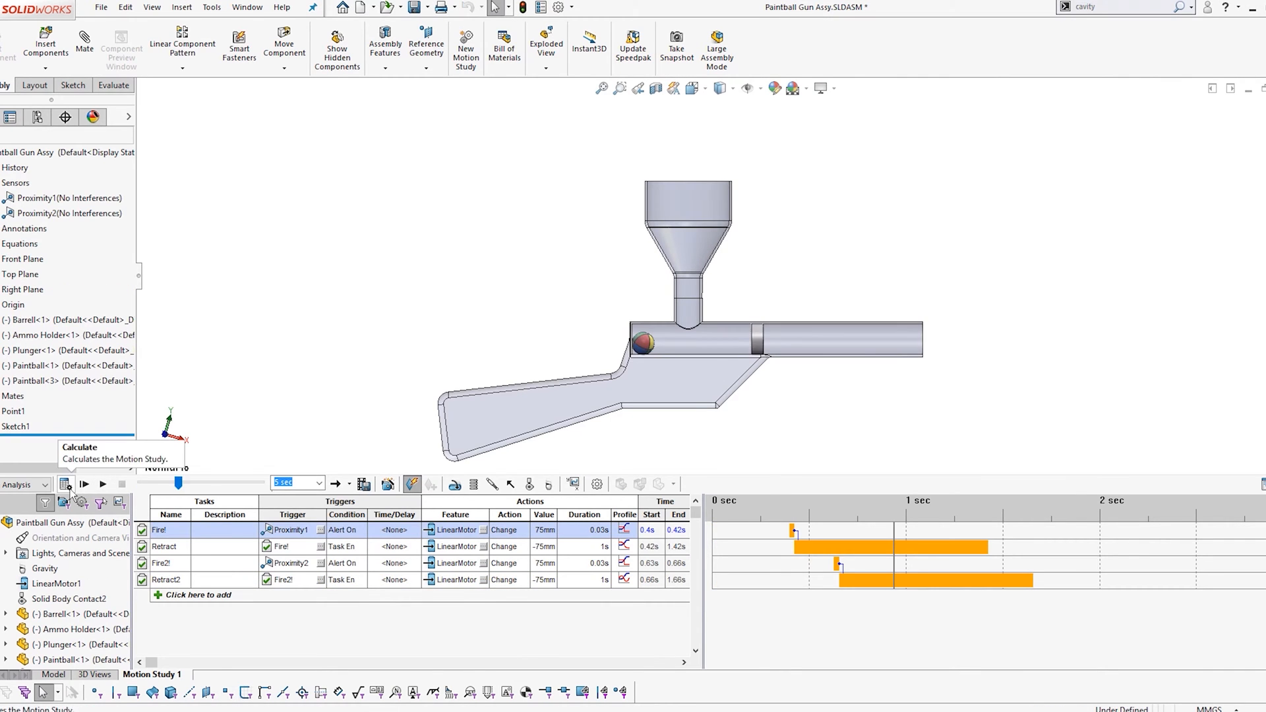
left_click(64, 484)
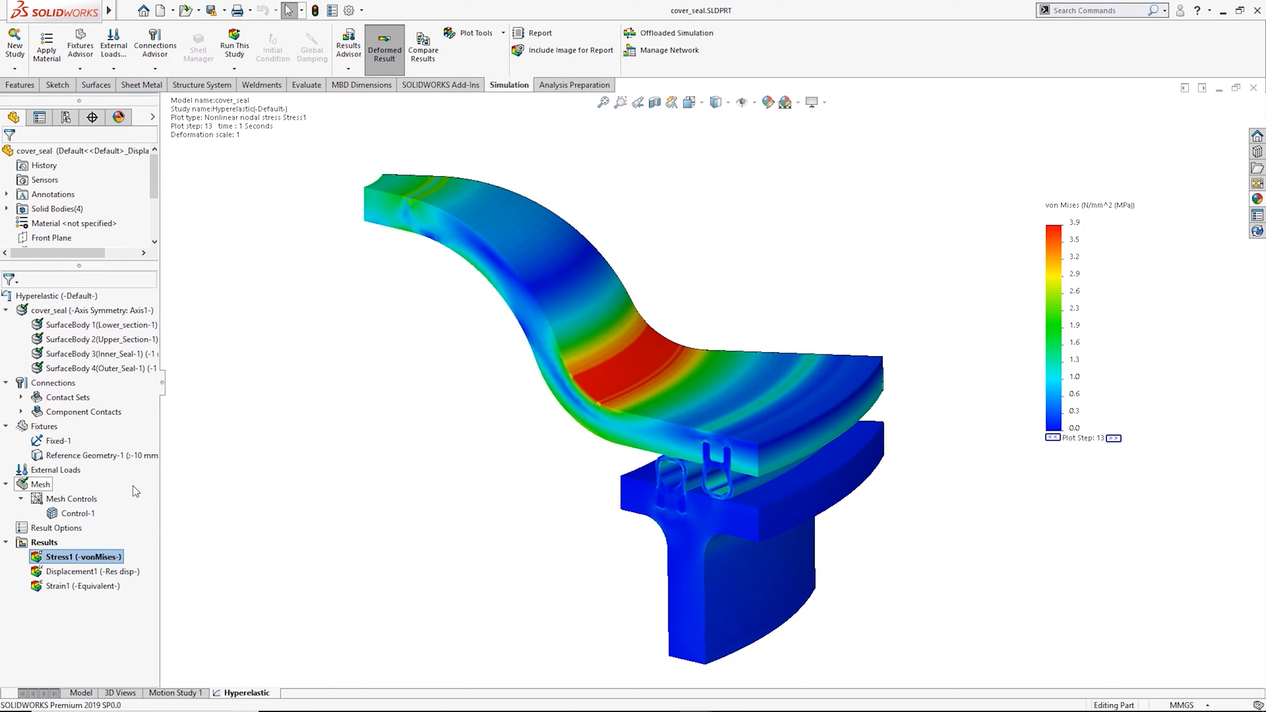
Animate the Stress1 von Mises plot of the hyperelastic cover seal study.
right_click(68, 556)
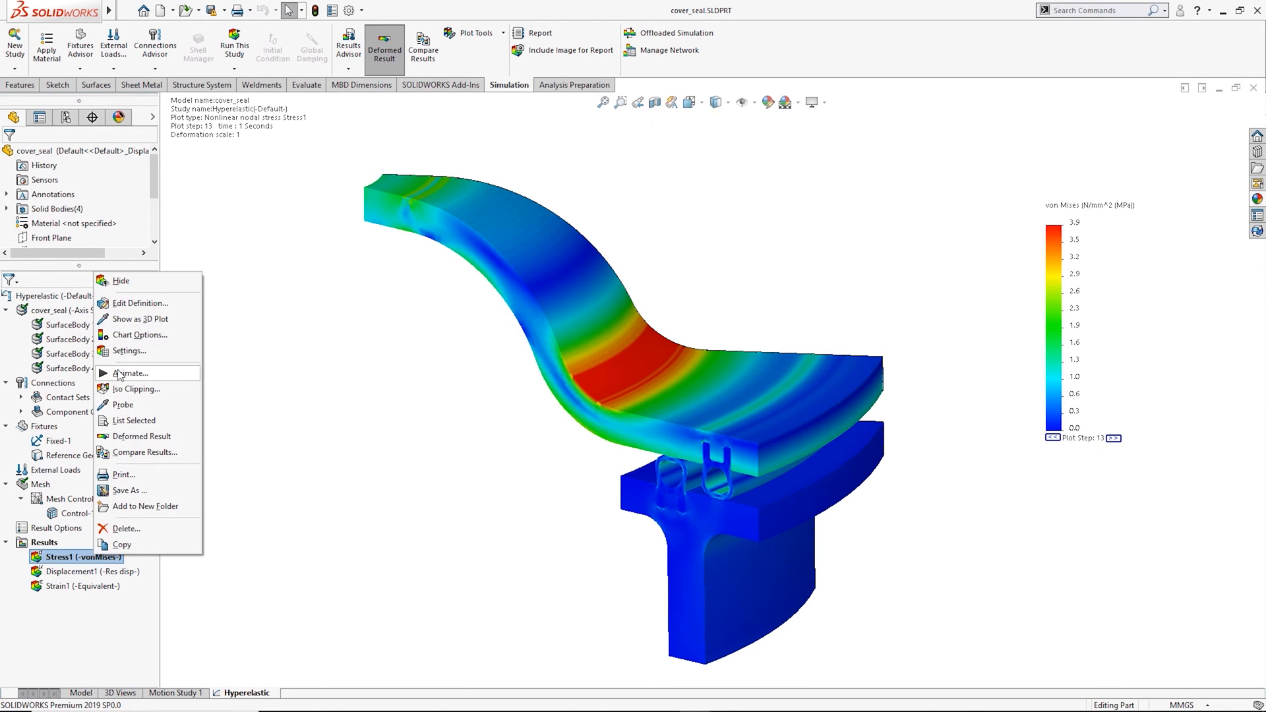
left_click(133, 371)
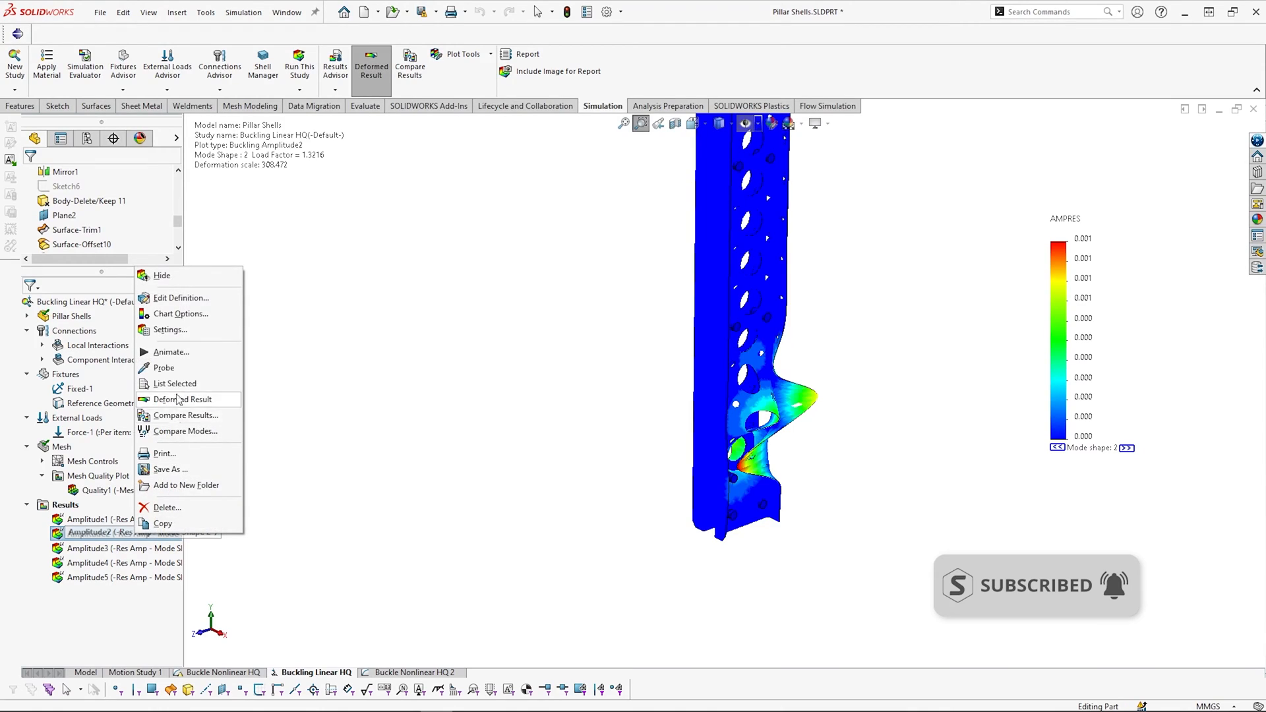
Turn on the deformed shape for the Amplitude2 mode-2 buckling plot of the pillar shells.
left_click(170, 352)
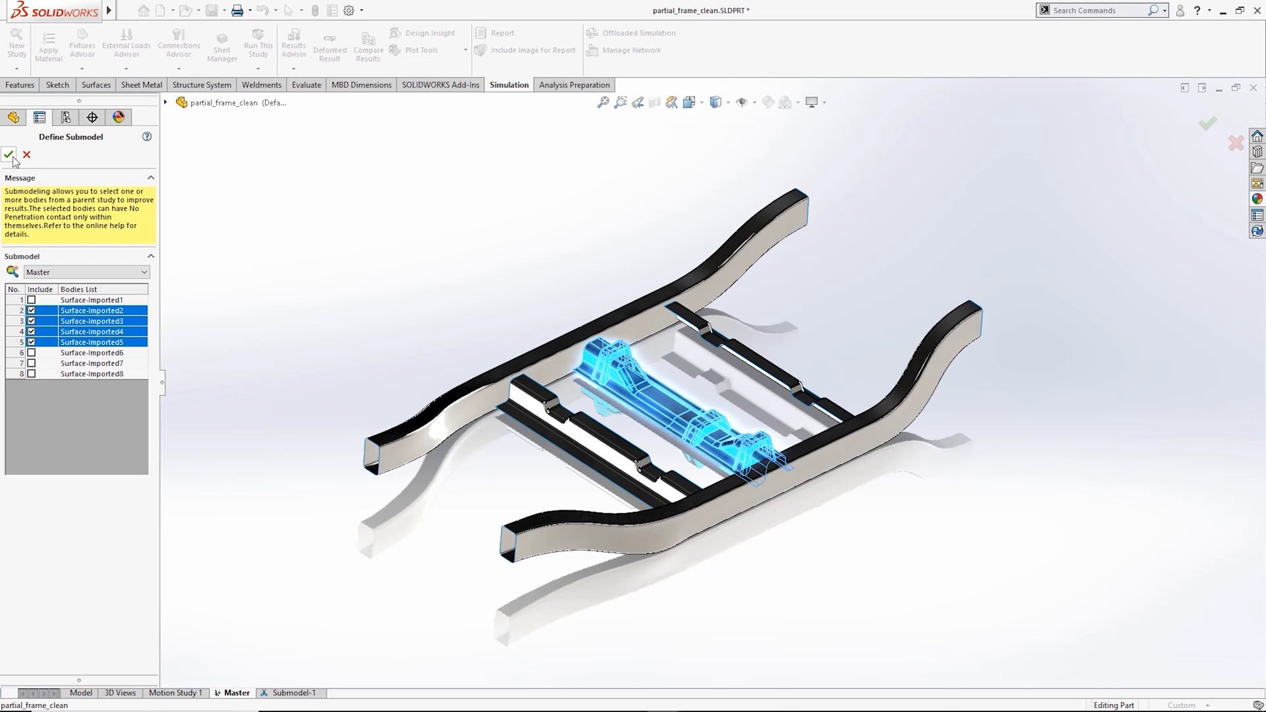
Confirm the submodel with frame bodies 2–5 and show its Stress2 von Mises plot.
left_click(9, 155)
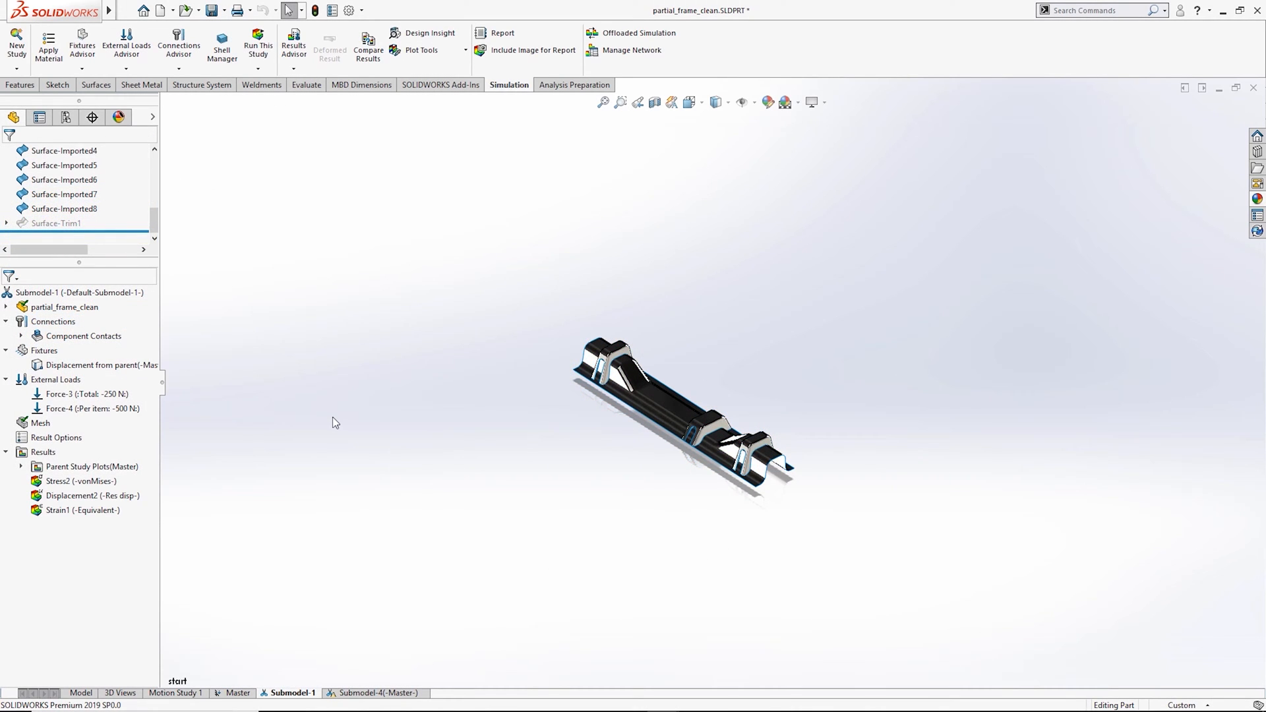
right_click(72, 481)
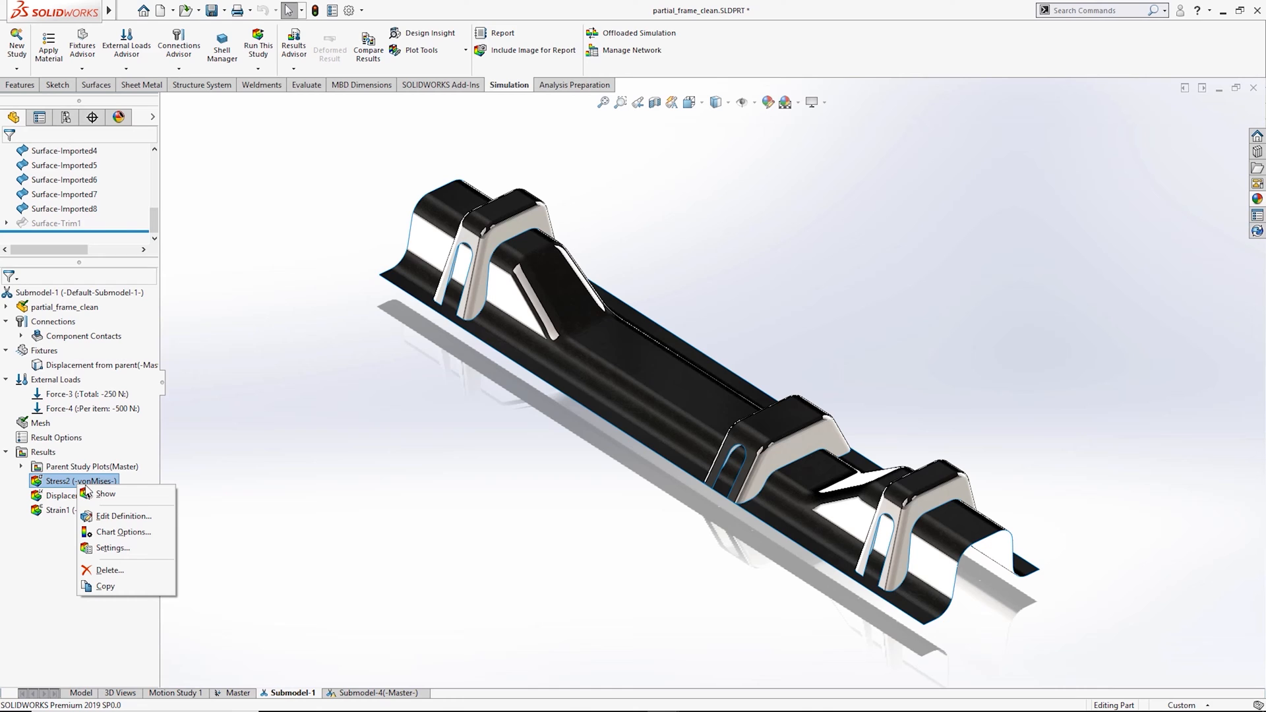
left_click(105, 493)
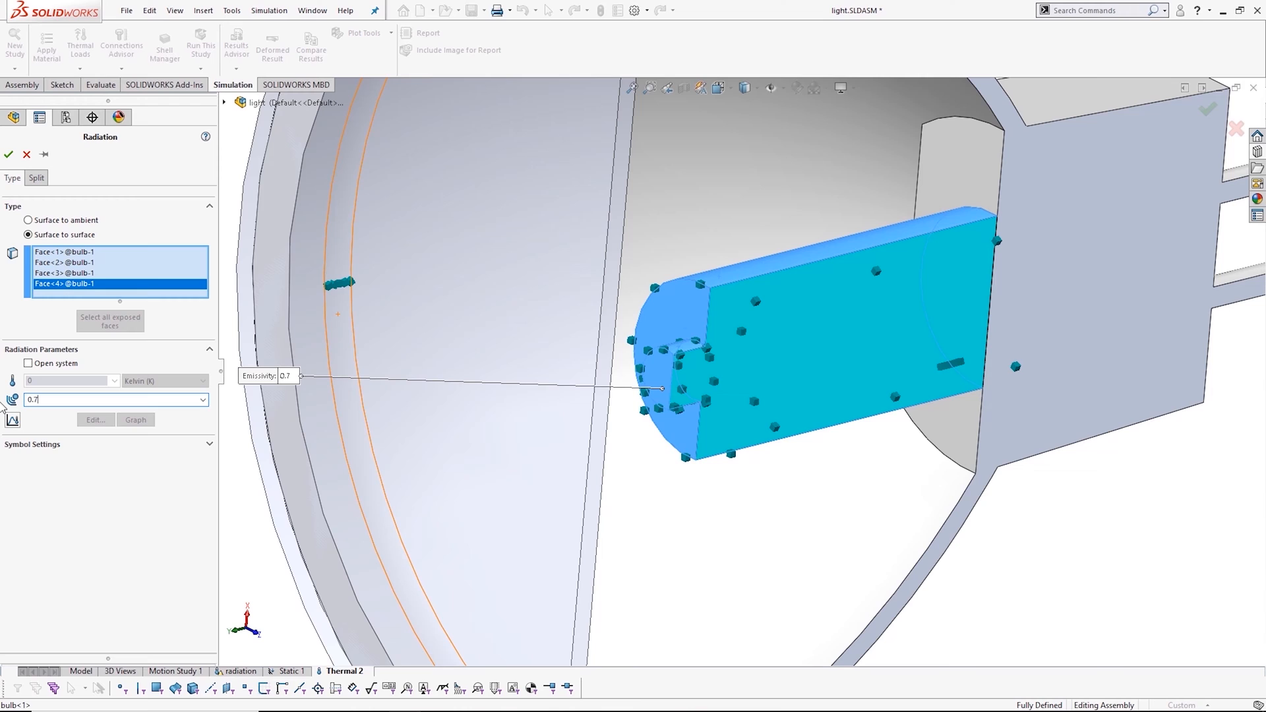
Apply 0.7-emissivity bulb radiation, switch to the Nonlinear 1 gear study, and run Topology Study 3.
left_click(241, 671)
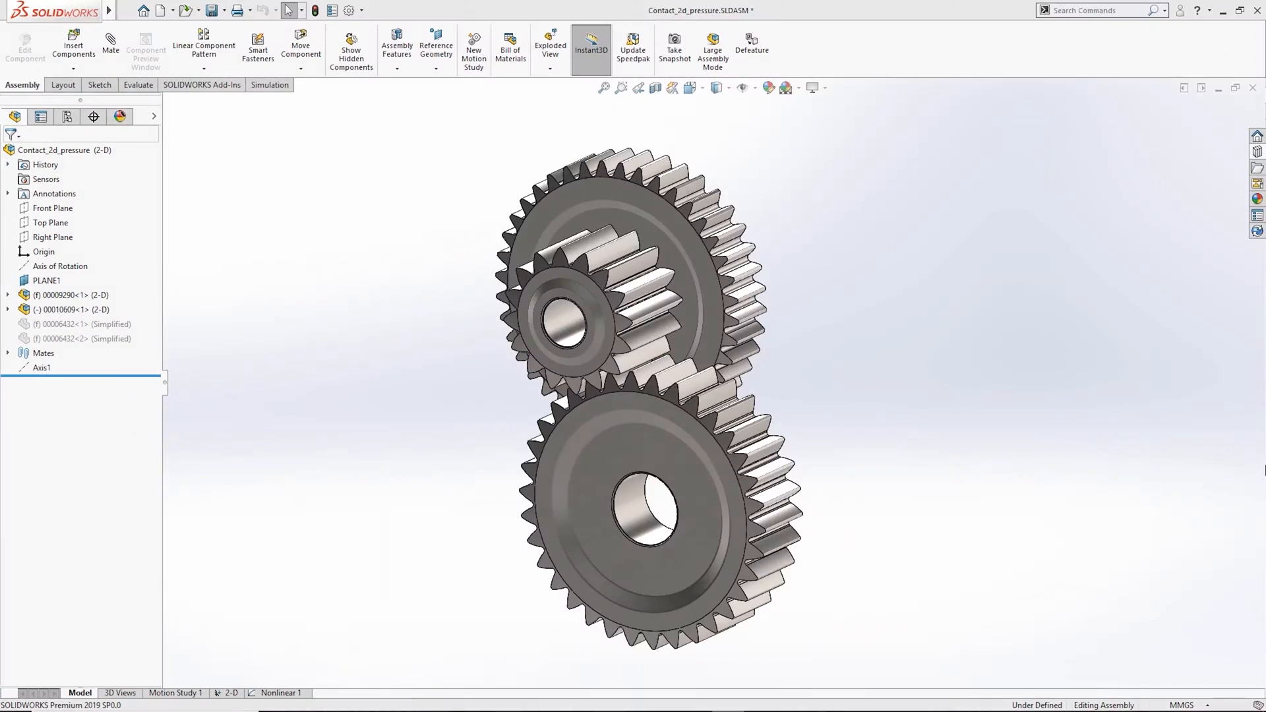
left_click(270, 85)
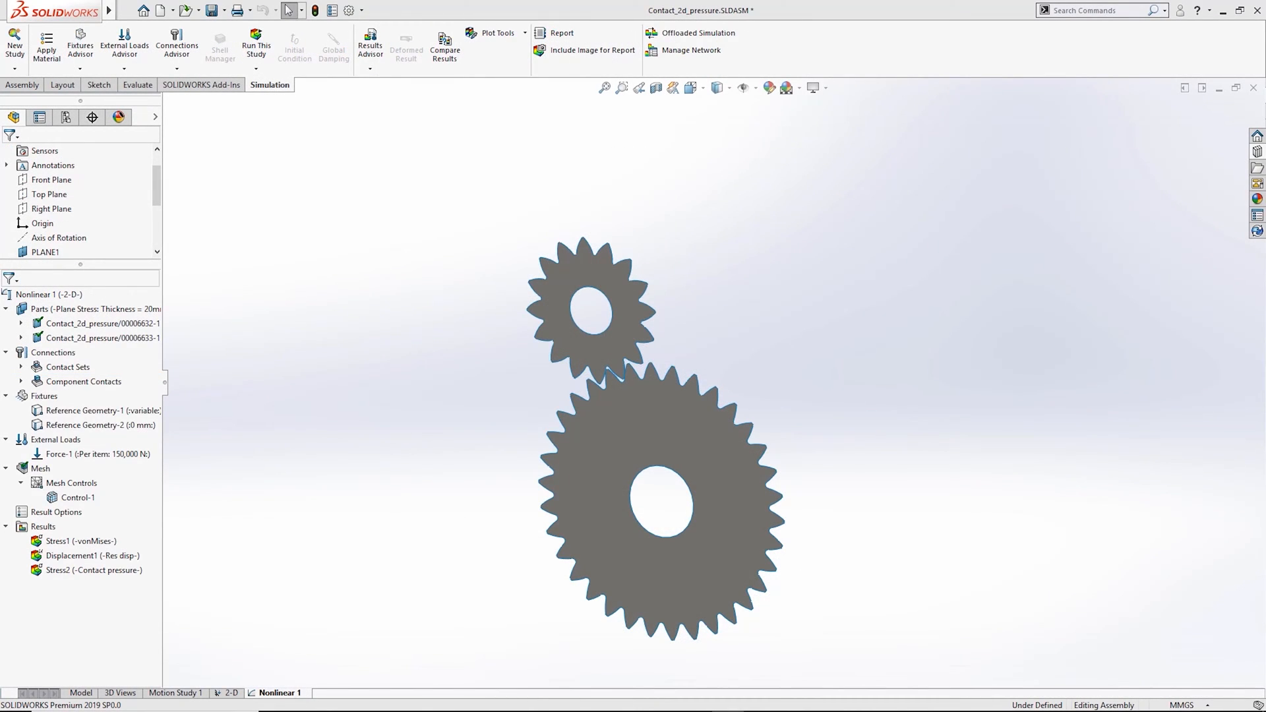
left_click(40, 468)
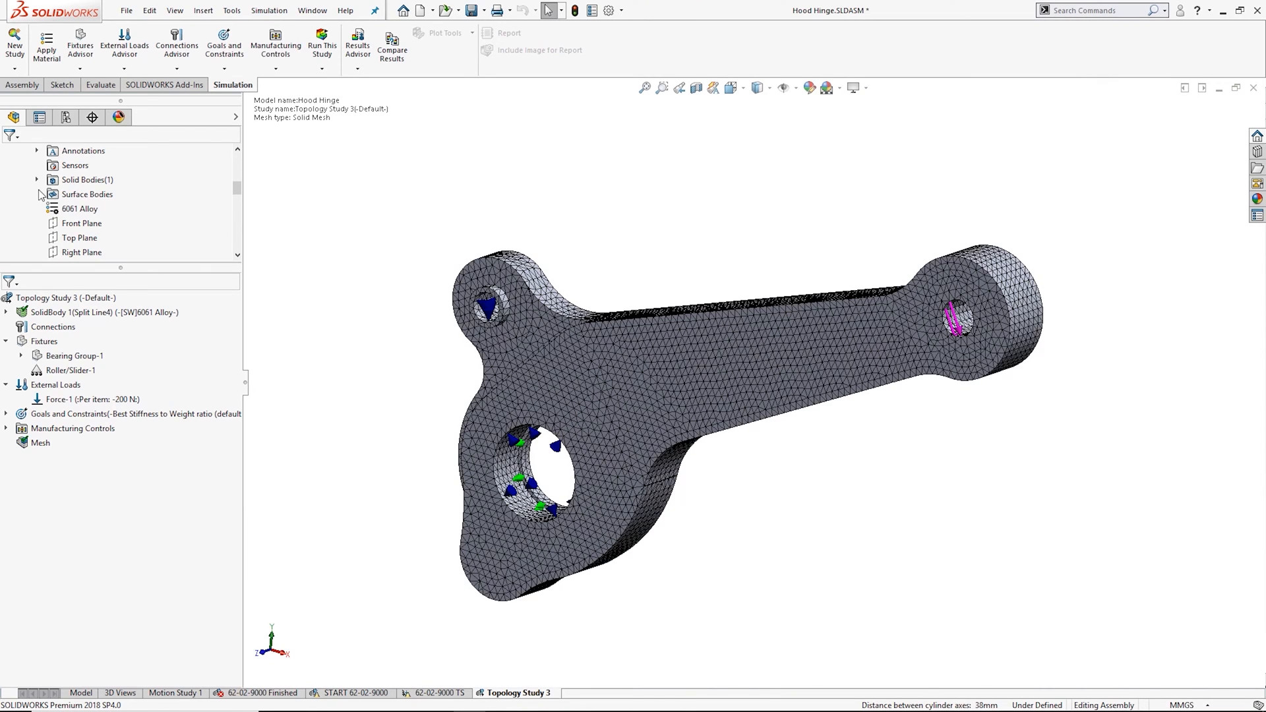
left_click(321, 40)
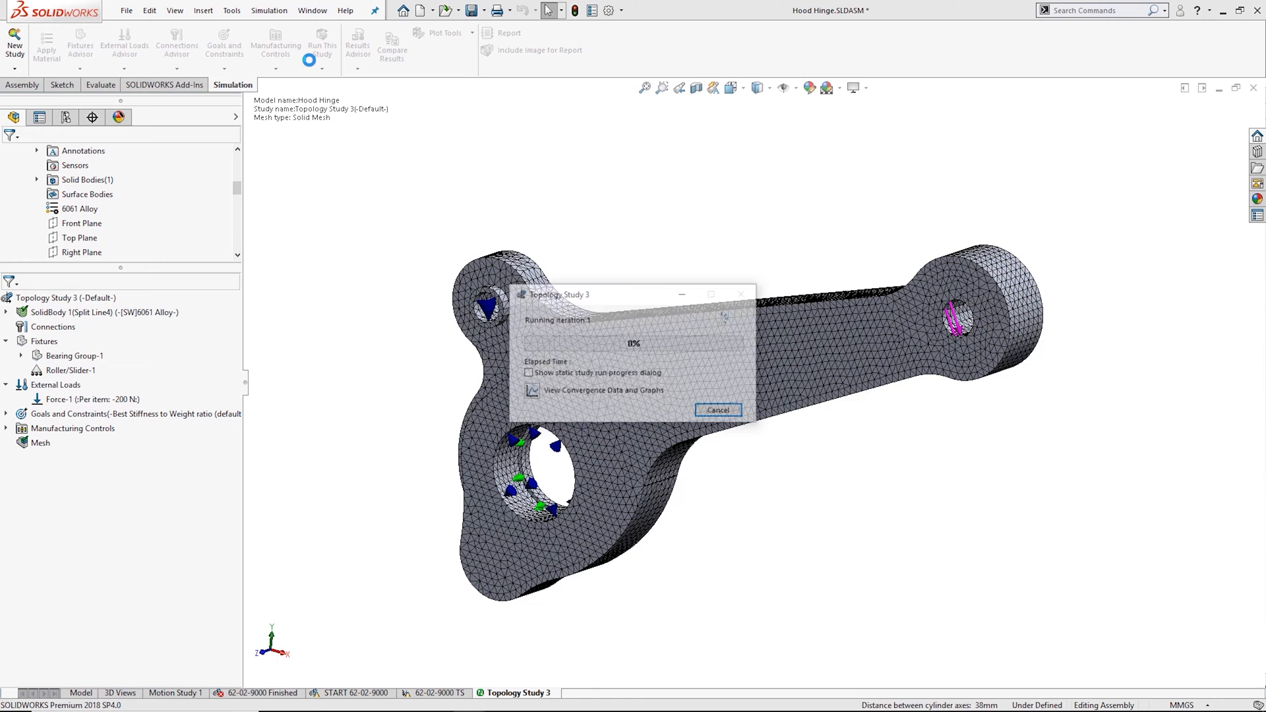